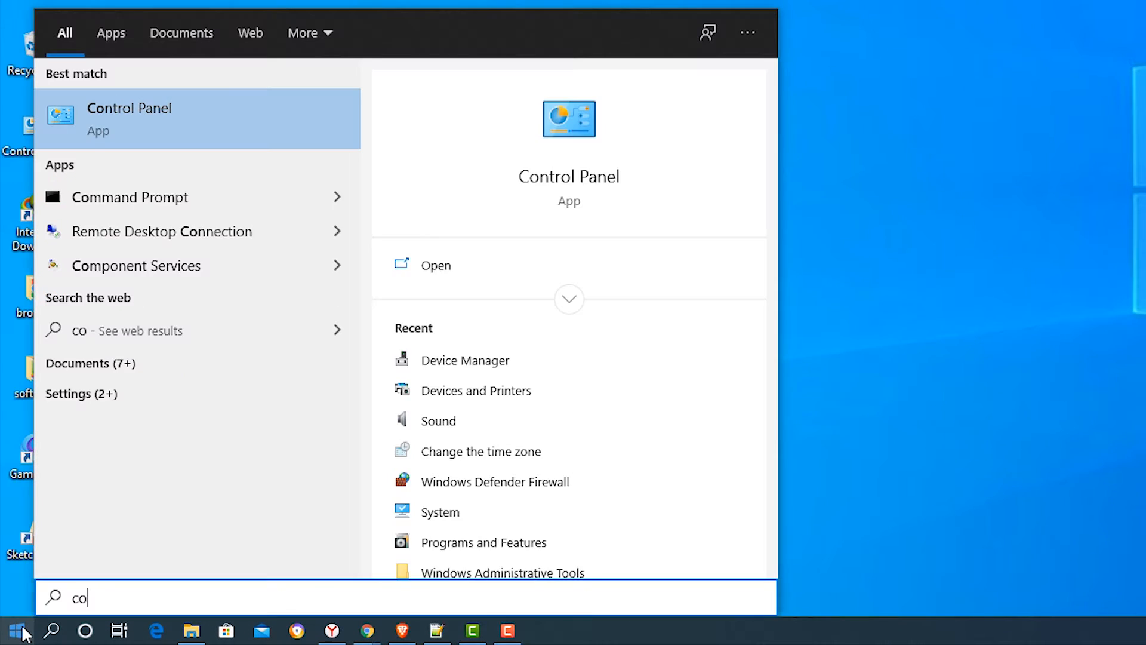
# From Control Panel, open Device Manager and right-click the NVIDIA GeForce GT 610 under Display adapters
pyautogui.write('n')
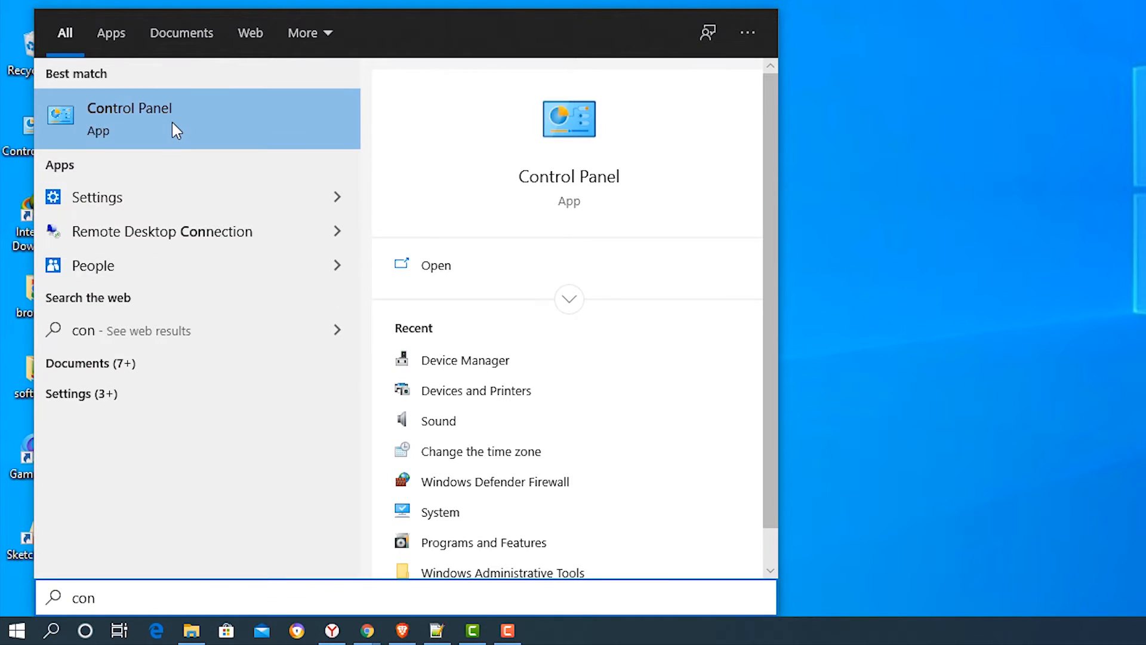
pyautogui.click(129, 117)
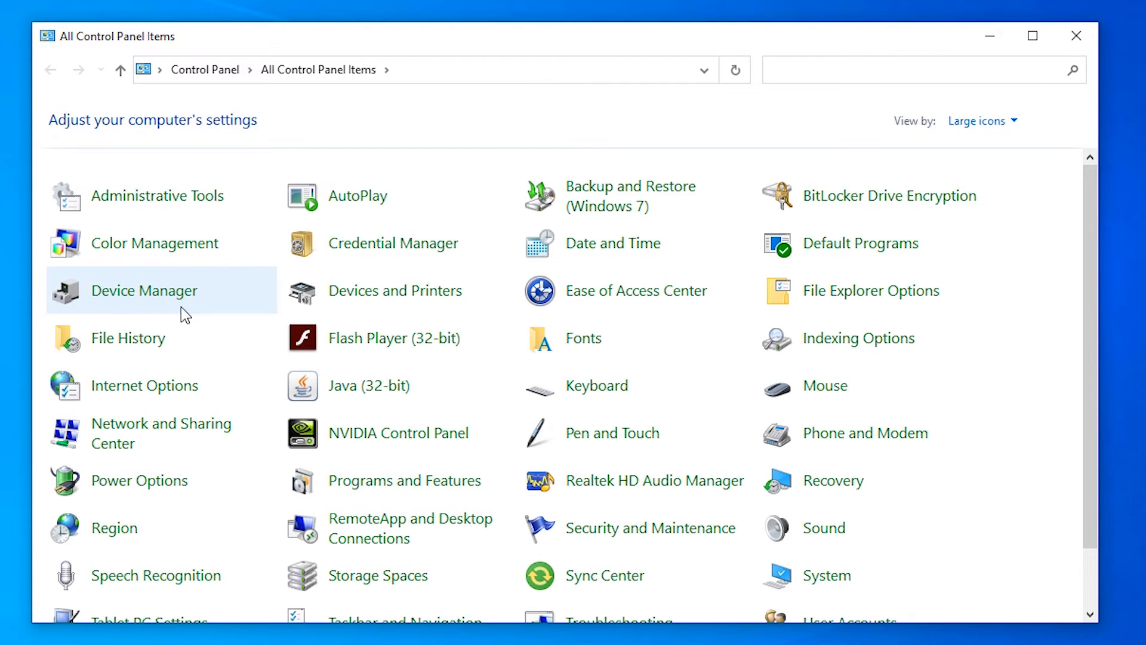
pyautogui.moveTo(121, 299)
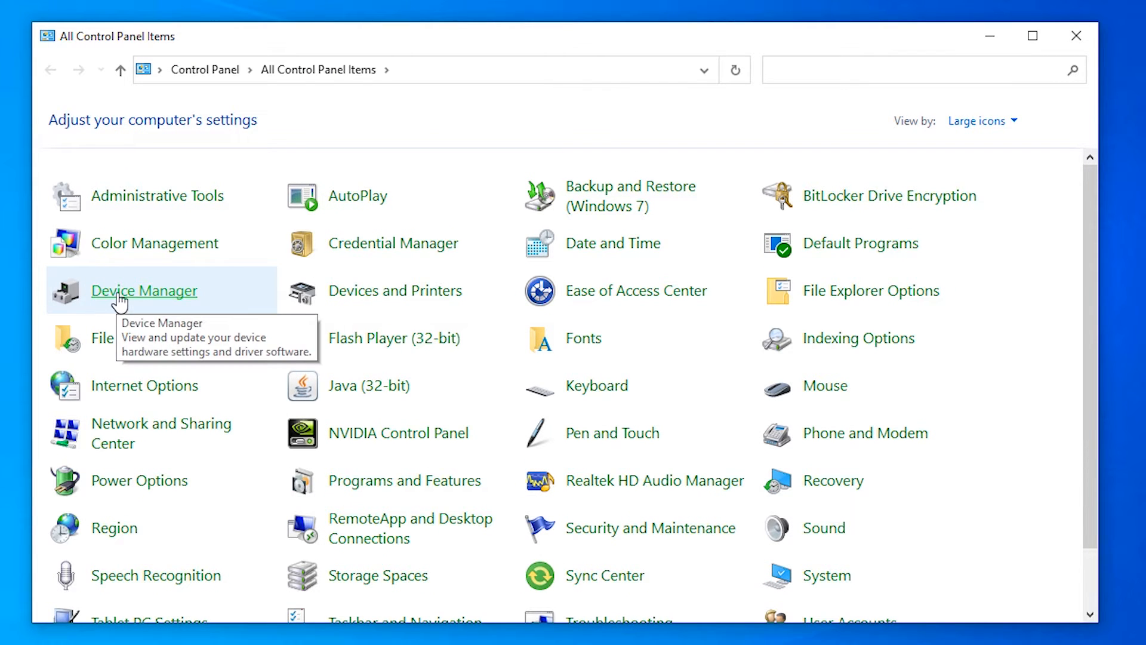
pyautogui.click(144, 291)
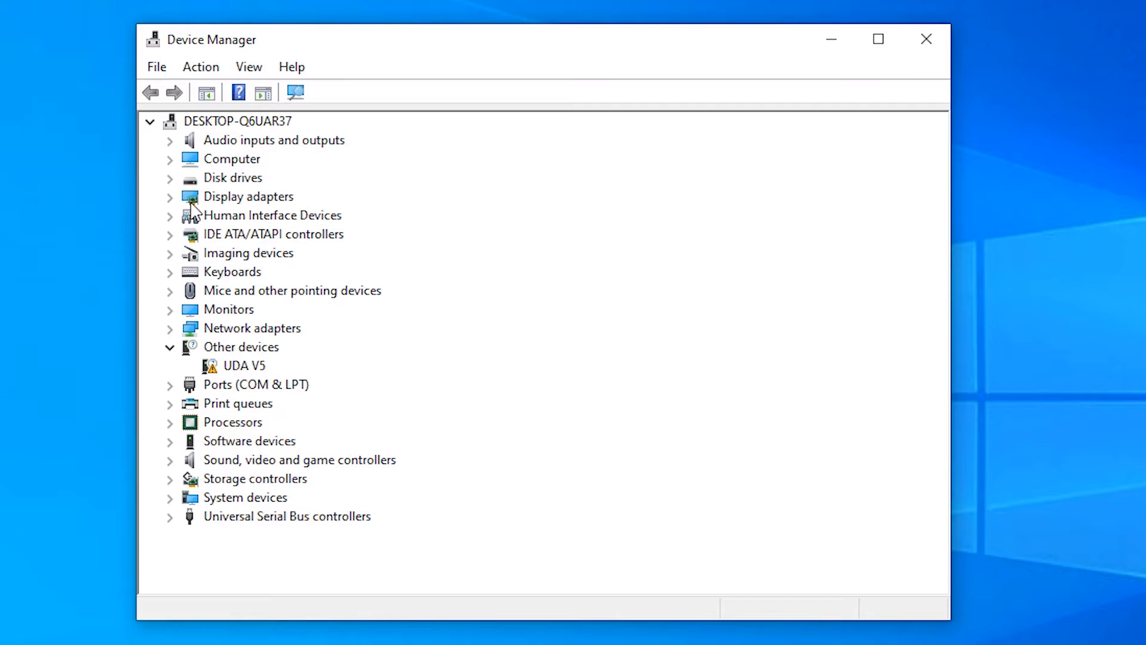
pyautogui.click(169, 197)
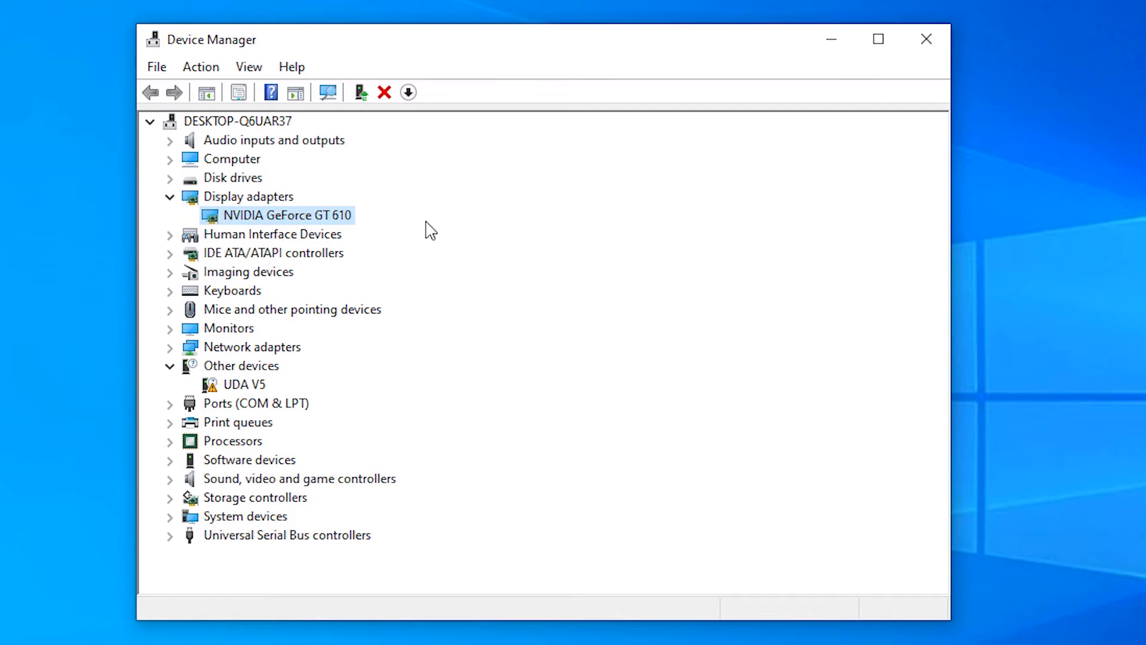
pyautogui.moveTo(343, 223)
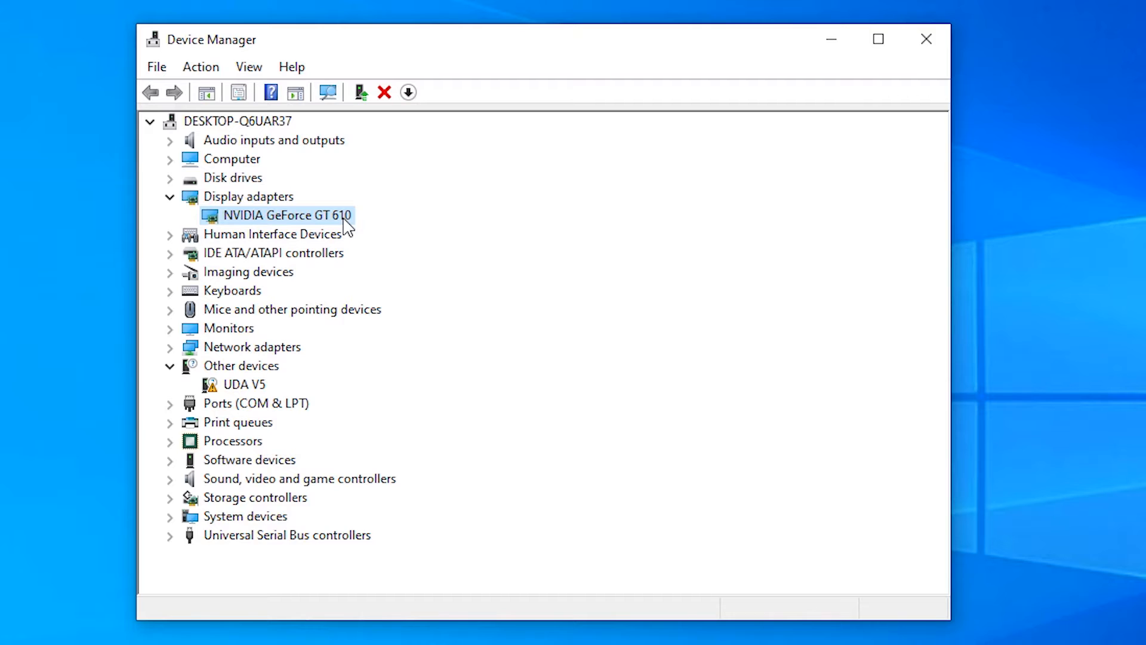
pyautogui.rightClick(287, 215)
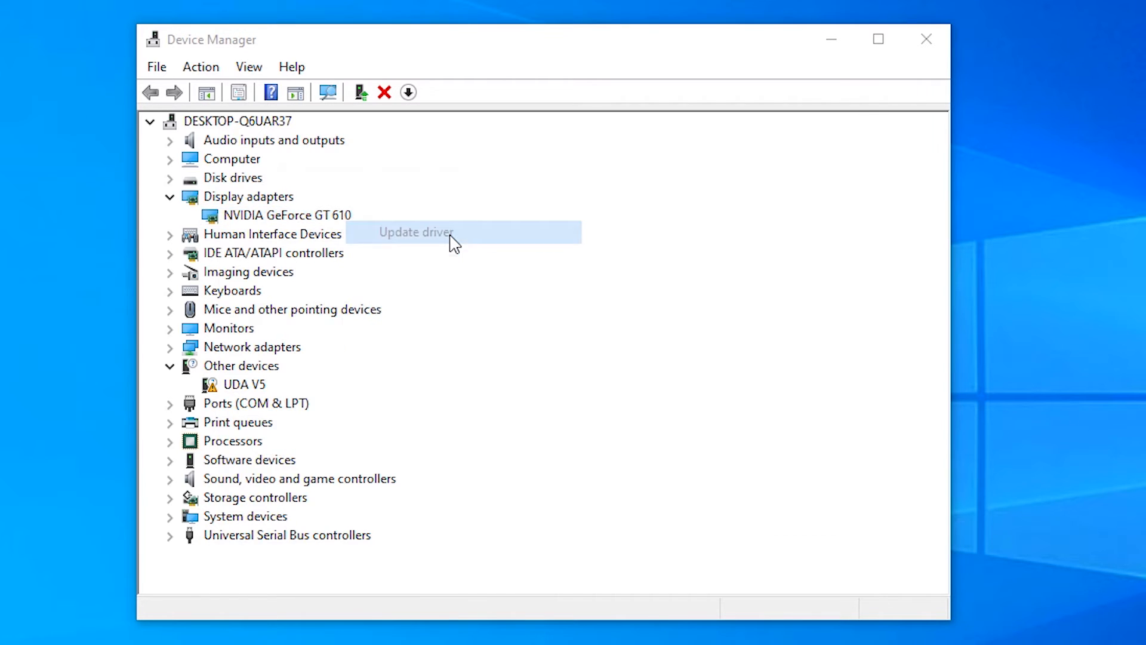
# Update the GeForce GT 610 driver by searching automatically, then close the success message
pyautogui.click(417, 232)
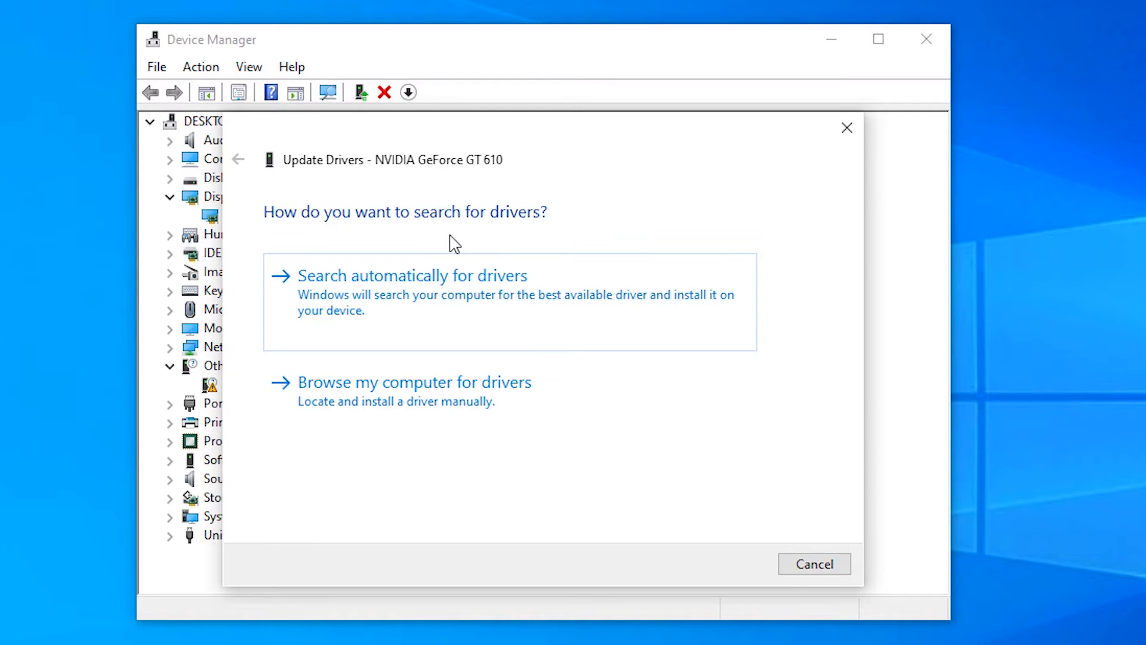
pyautogui.moveTo(467, 403)
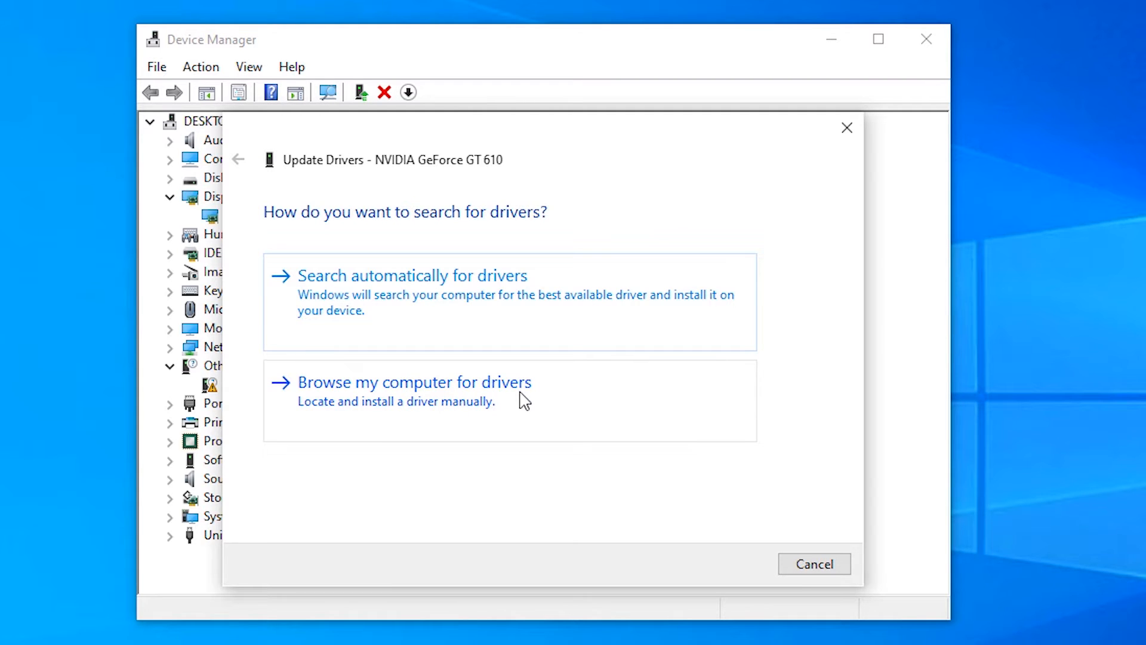
pyautogui.moveTo(517, 405)
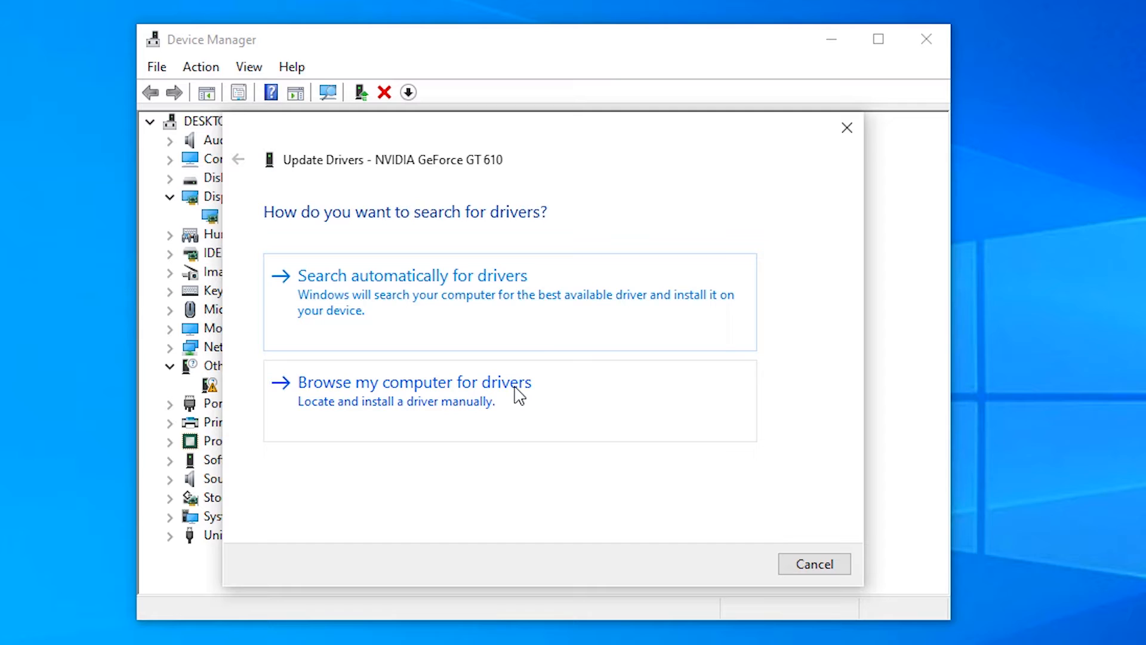
pyautogui.moveTo(397, 301)
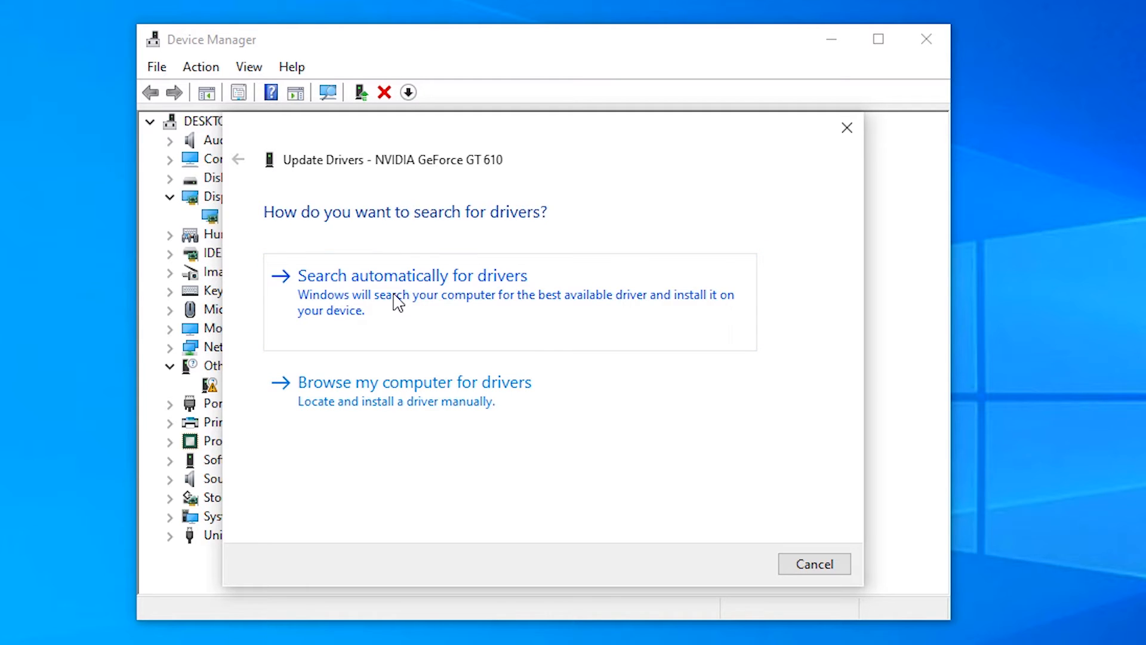
pyautogui.click(403, 276)
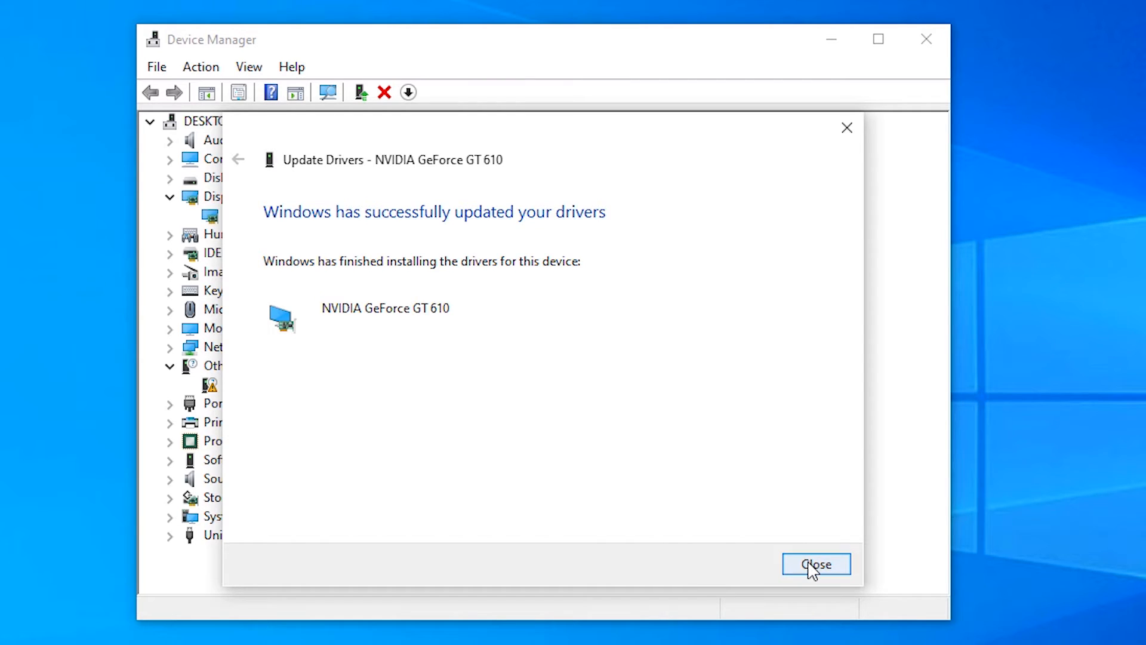
pyautogui.click(832, 563)
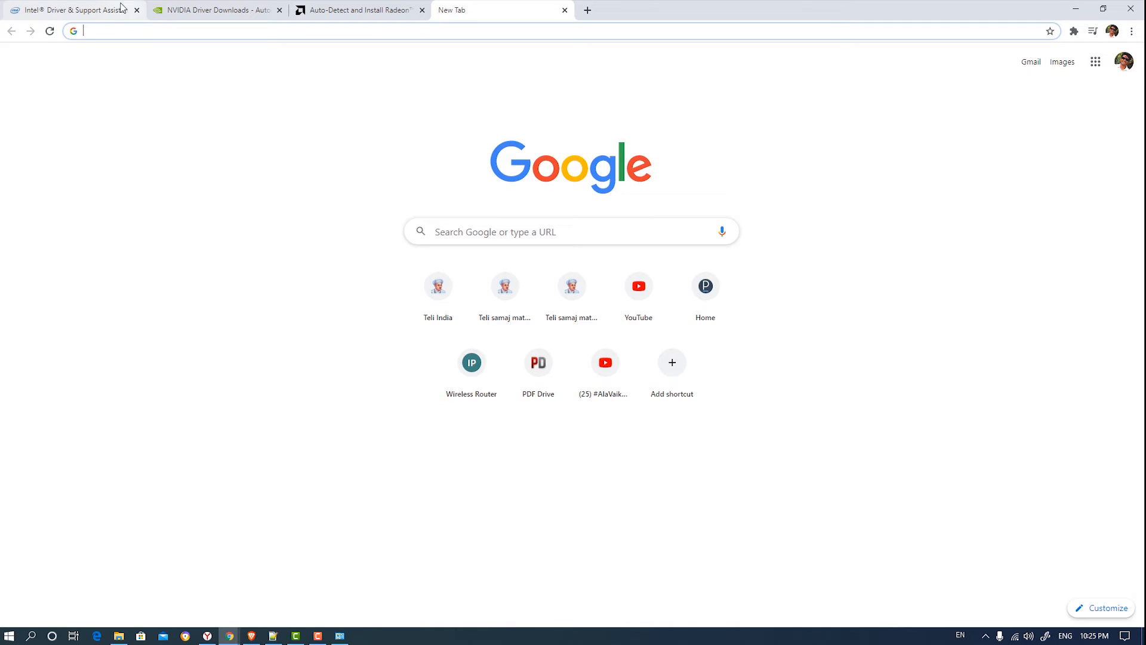
# Review the Intel, NVIDIA and AMD driver support tabs in Chrome
pyautogui.click(77, 11)
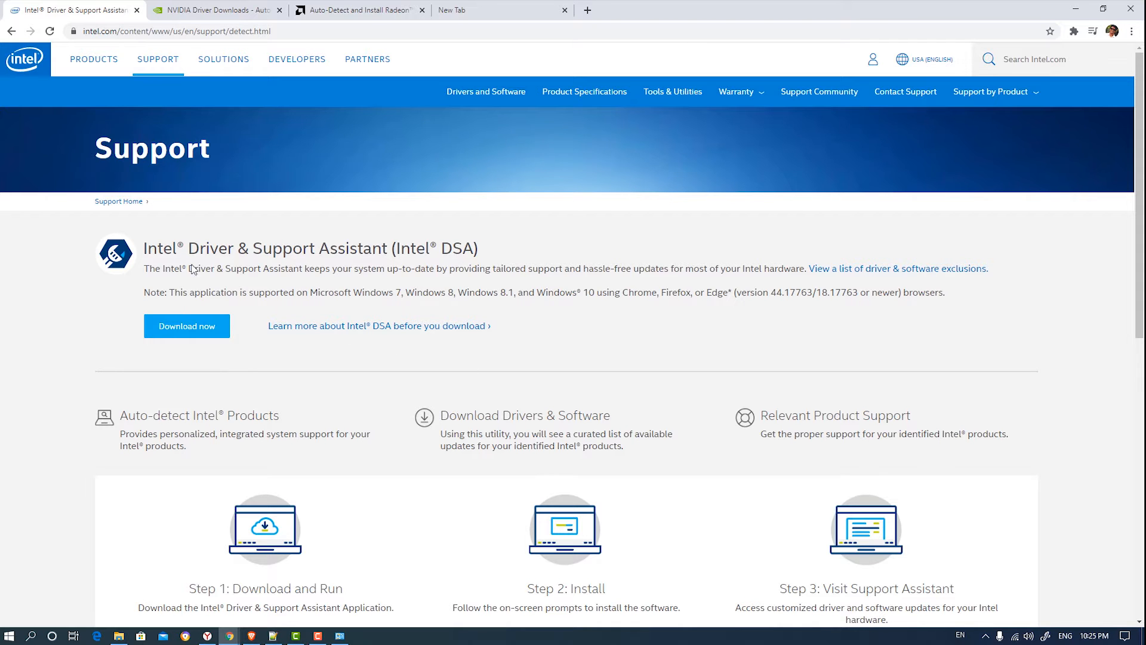
pyautogui.moveTo(225, 291)
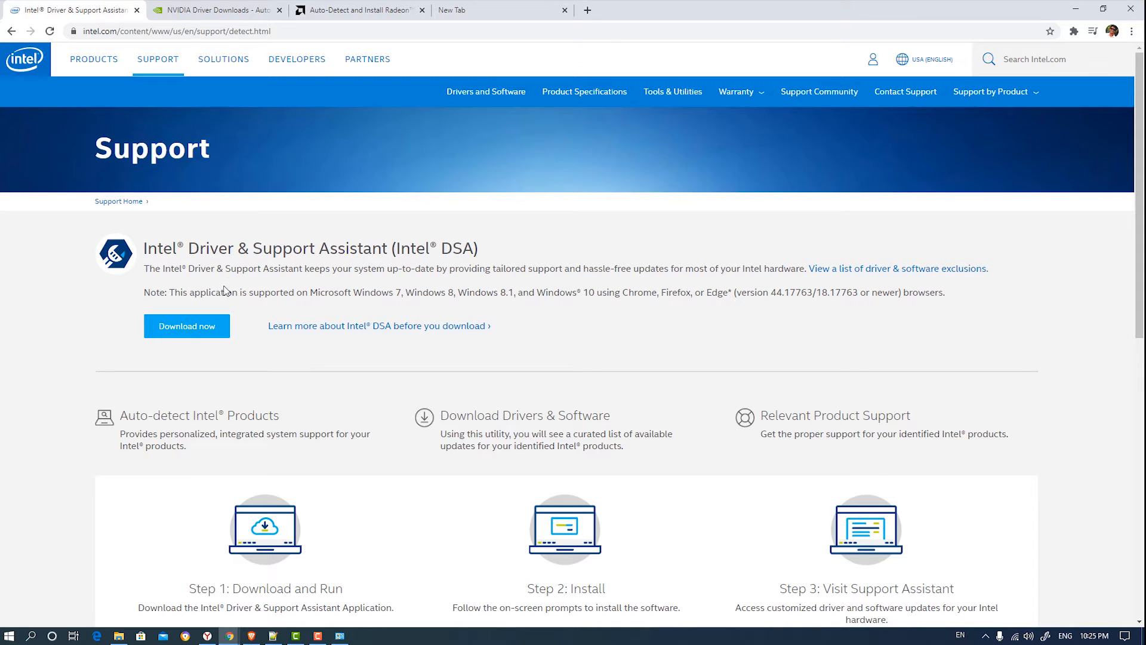
pyautogui.click(221, 10)
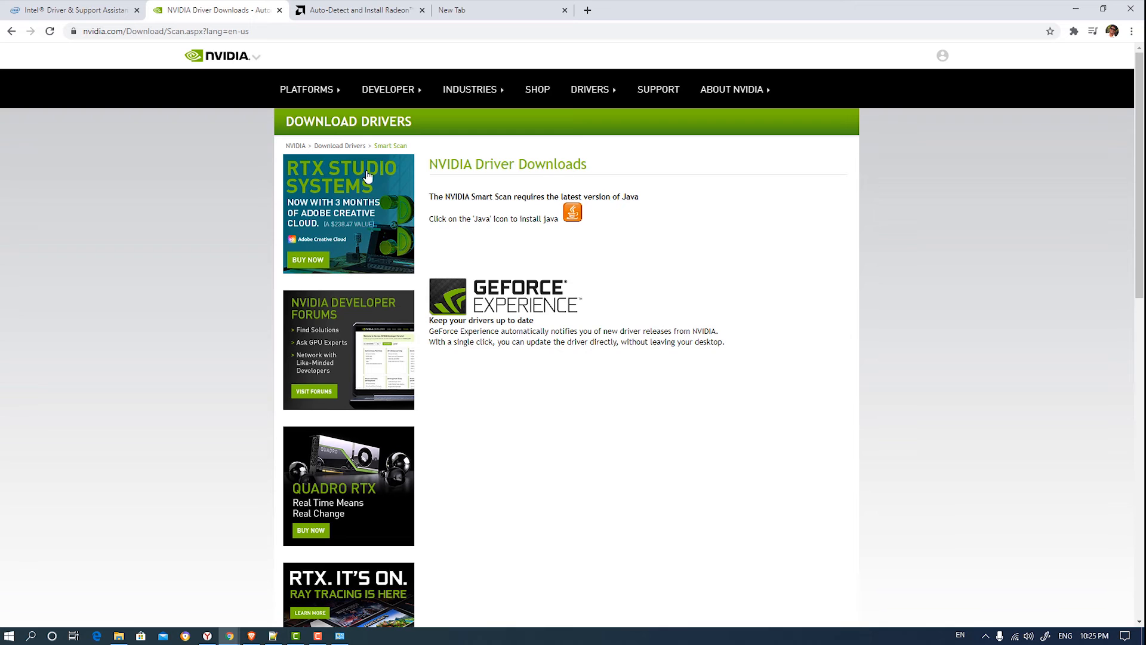
pyautogui.moveTo(585, 245)
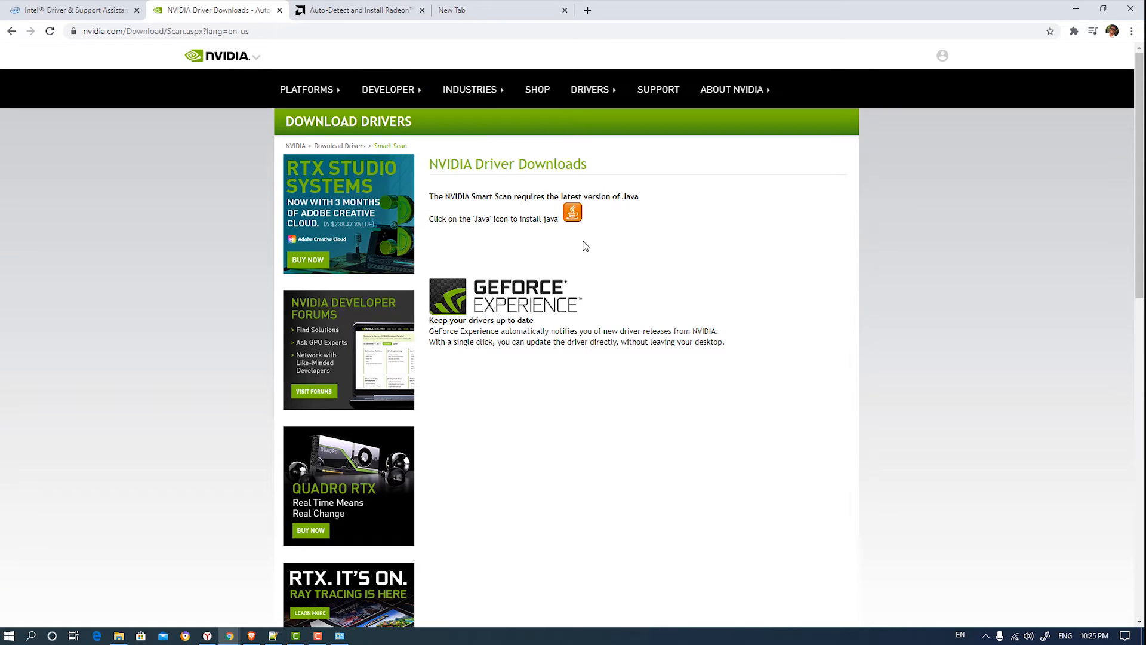
pyautogui.moveTo(505, 190)
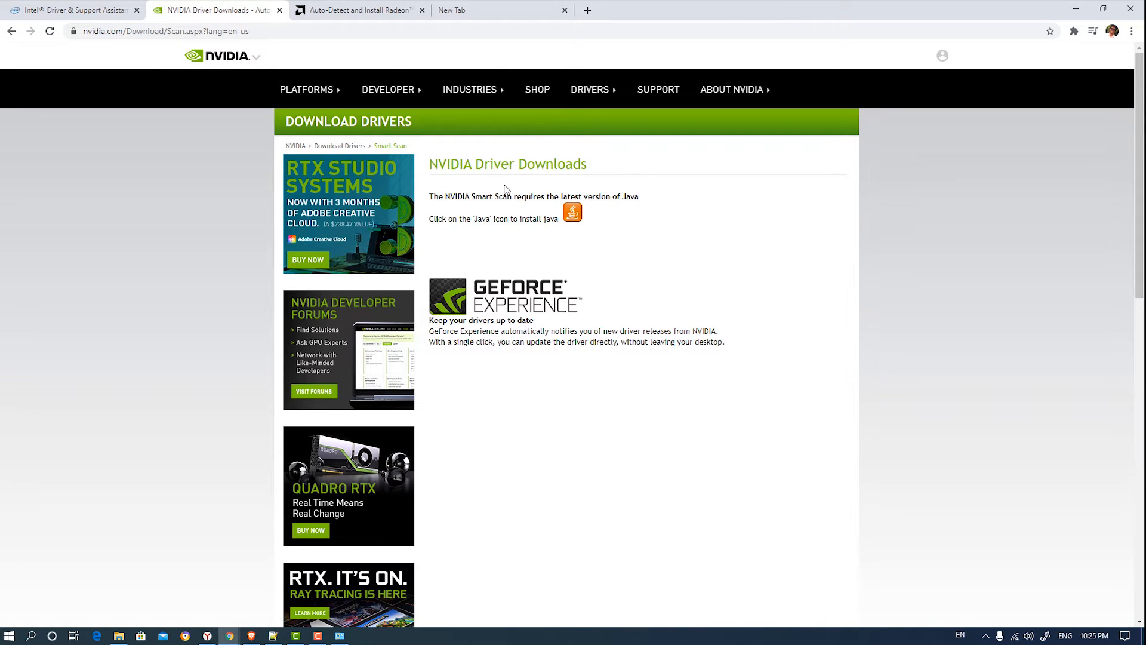
pyautogui.click(369, 9)
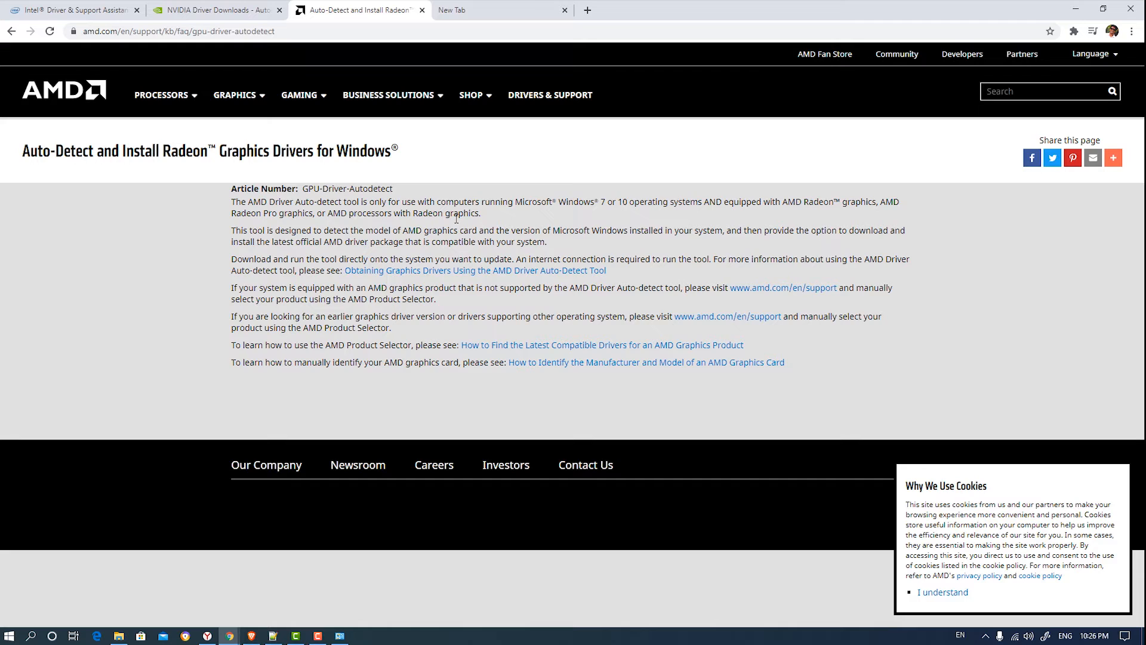
pyautogui.moveTo(575, 283)
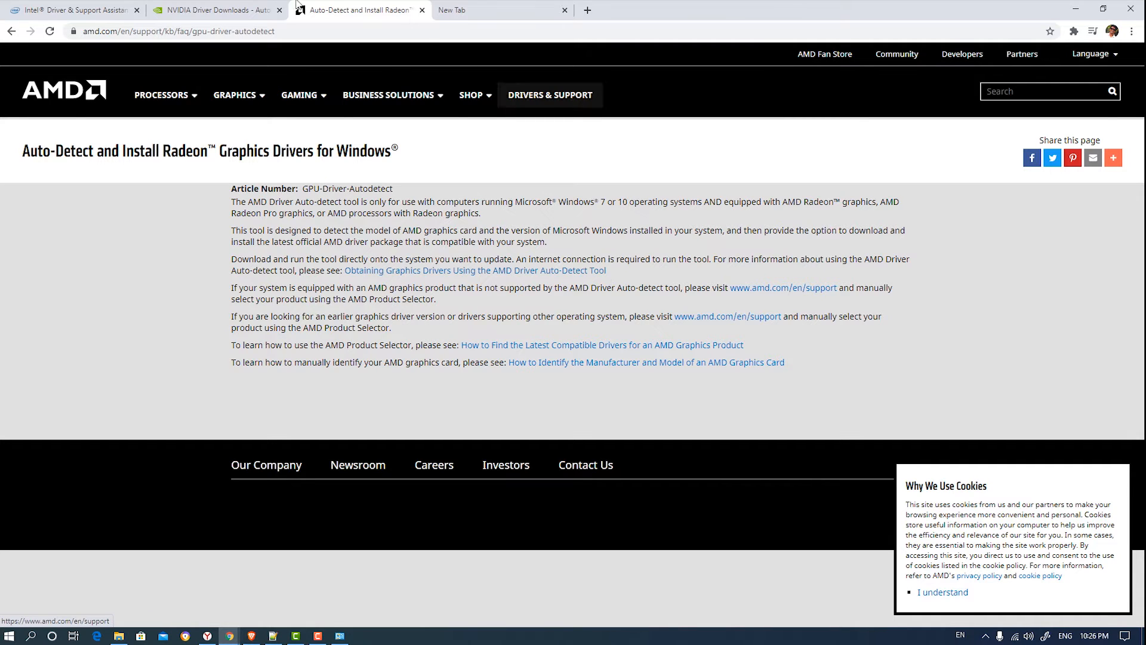
pyautogui.click(71, 11)
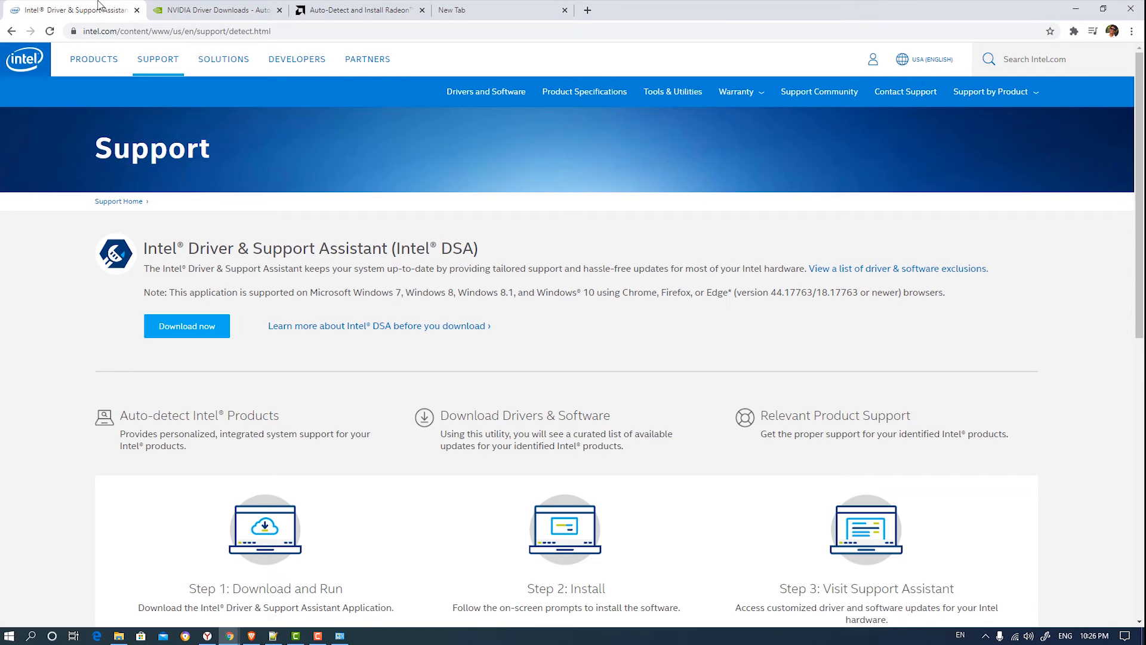
pyautogui.moveTo(1021, 6)
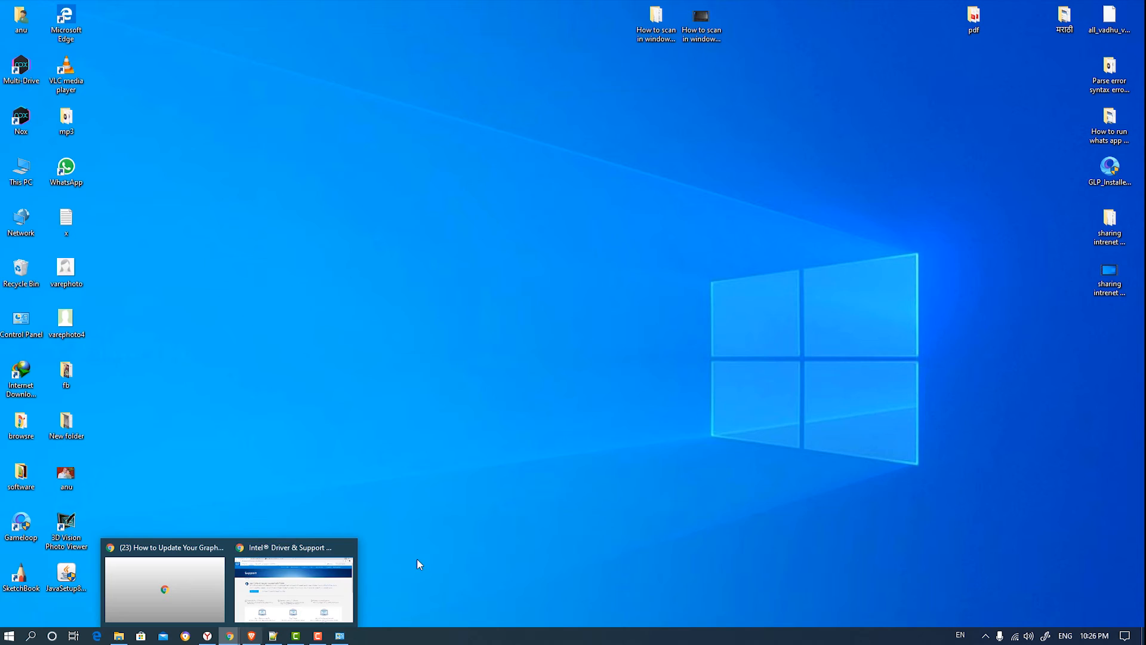
# Restore Chrome and load google.com in the new tab
pyautogui.click(164, 589)
pyautogui.write('google')
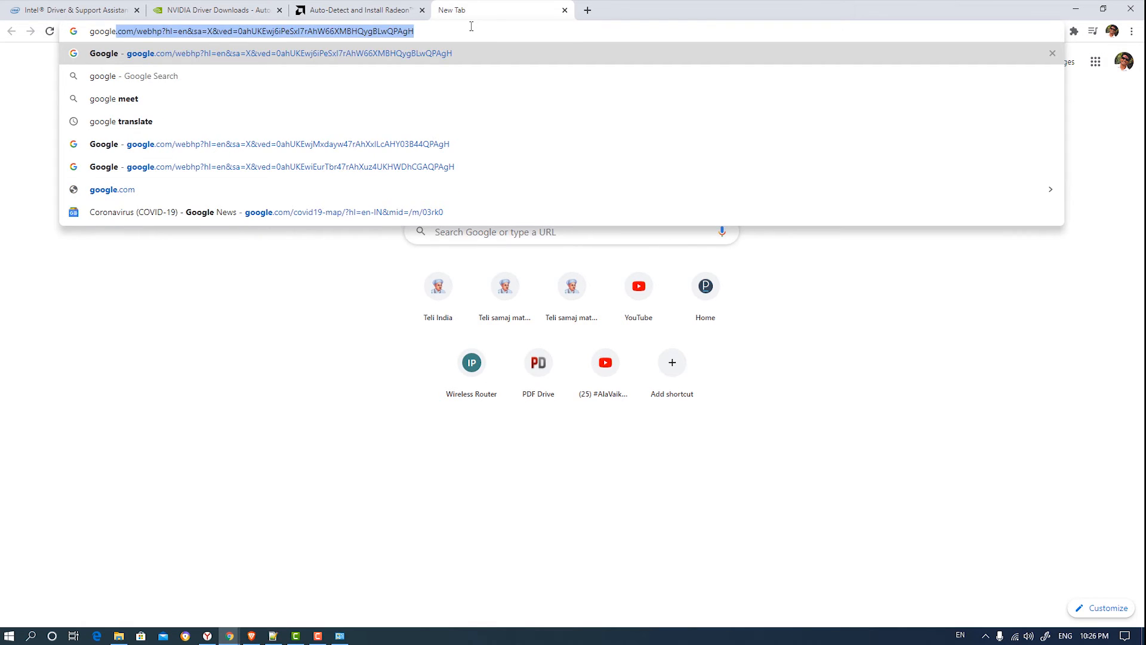
pyautogui.press('Enter')
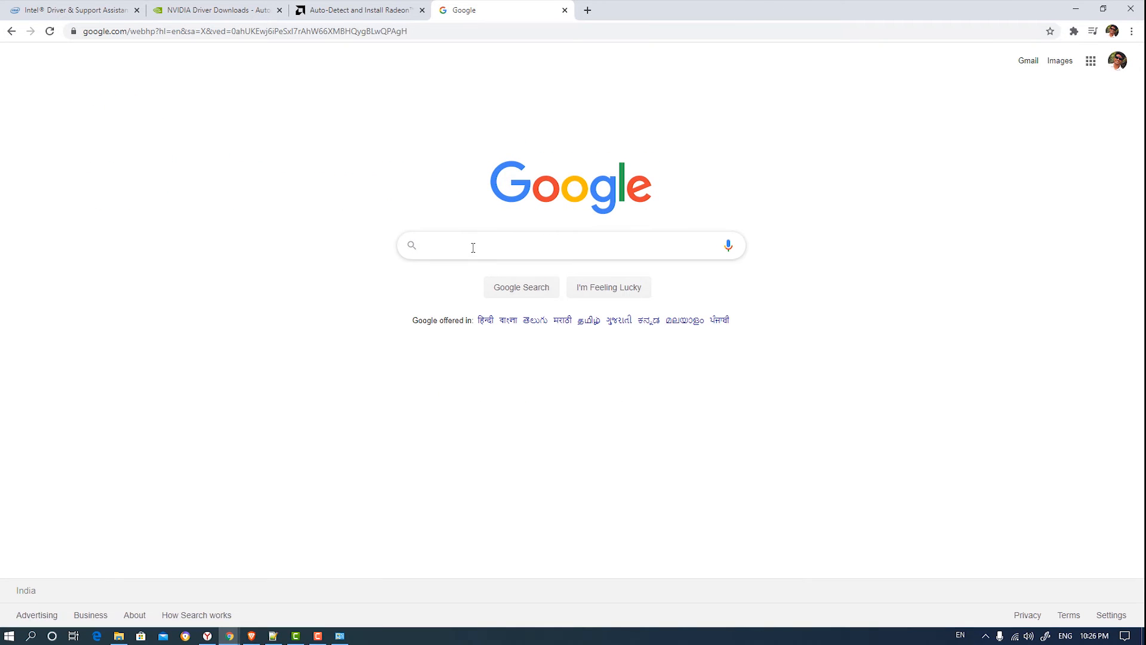
pyautogui.click(472, 246)
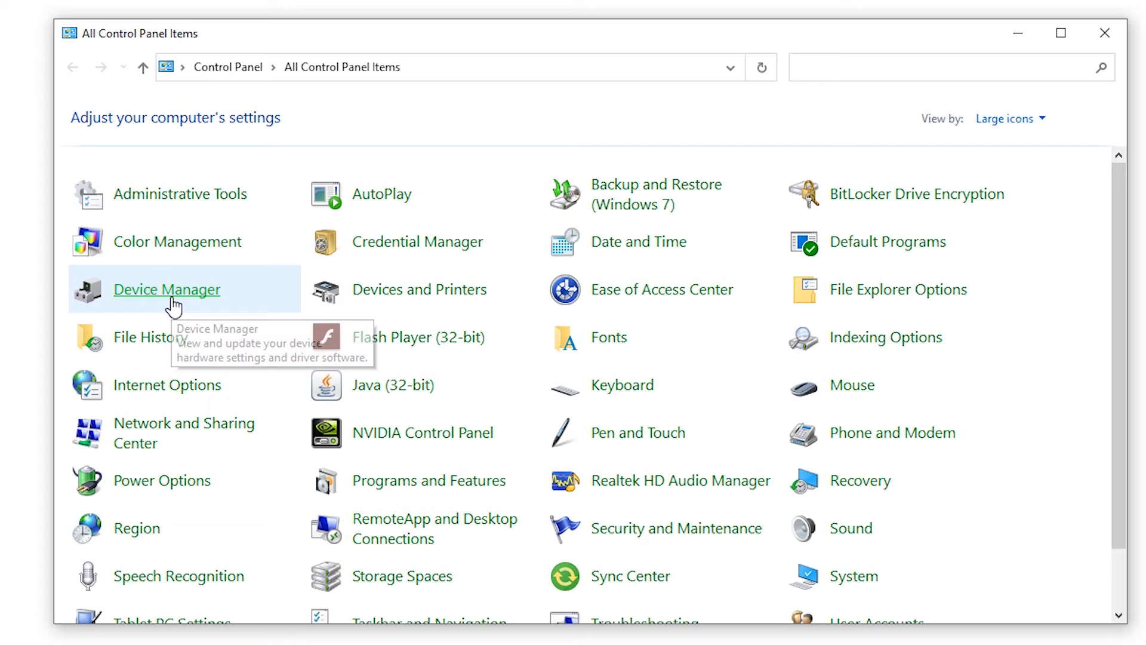
# Check the GeForce GT 610 Properties shows 'working properly', then minimize Device Manager
pyautogui.click(167, 289)
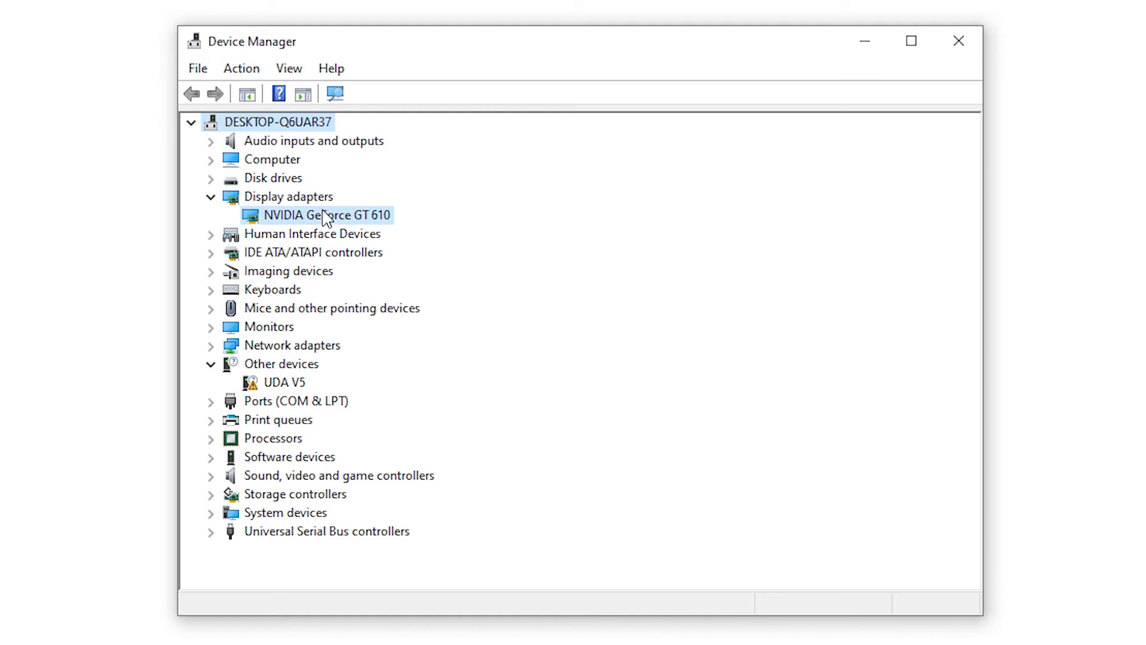
pyautogui.click(325, 215)
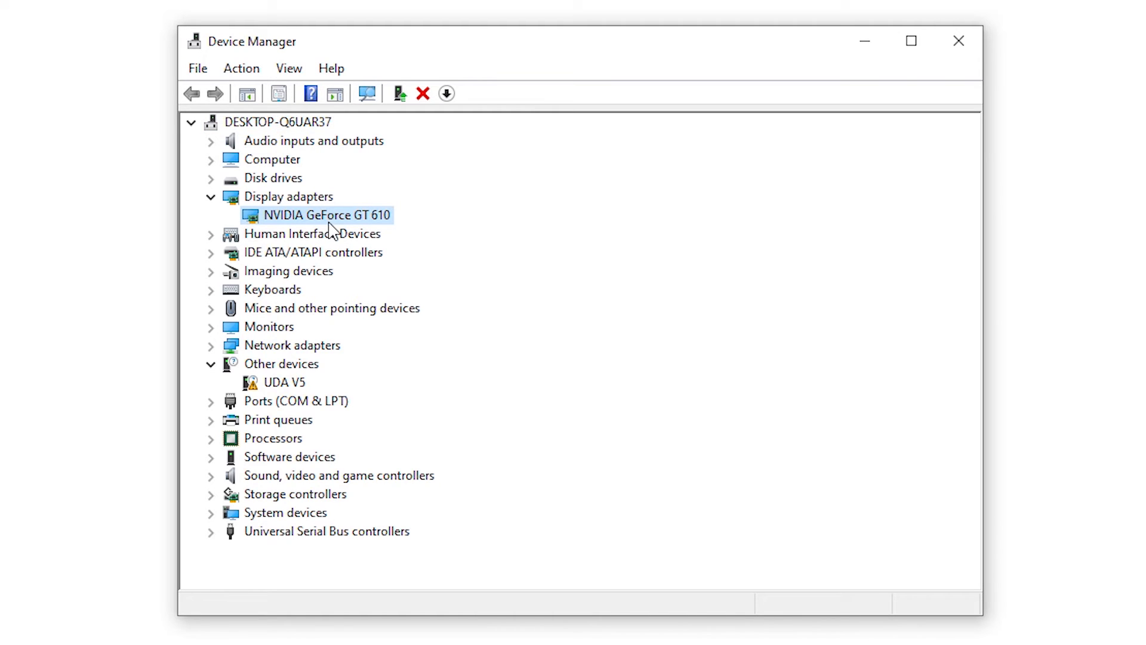
pyautogui.moveTo(381, 233)
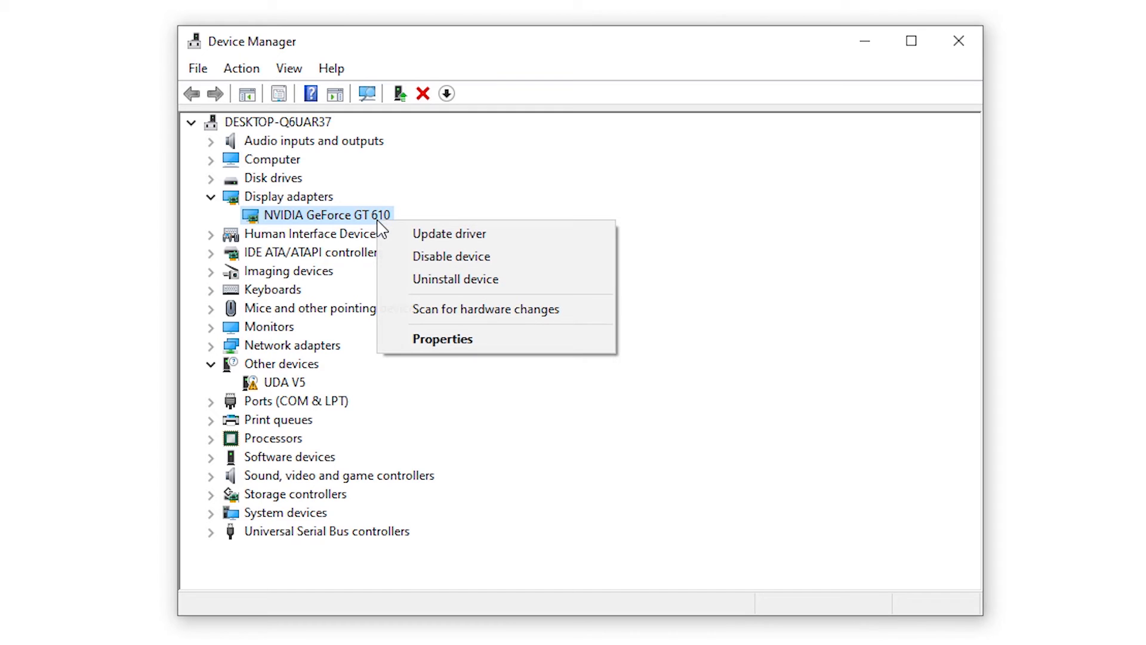
pyautogui.click(442, 338)
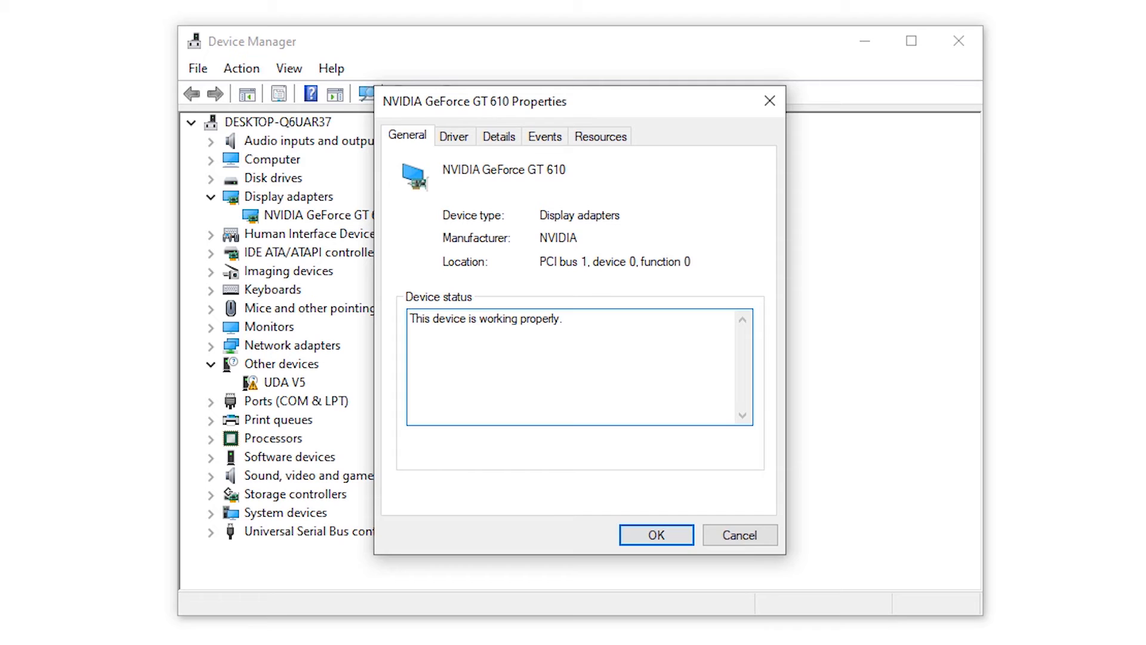
pyautogui.click(657, 535)
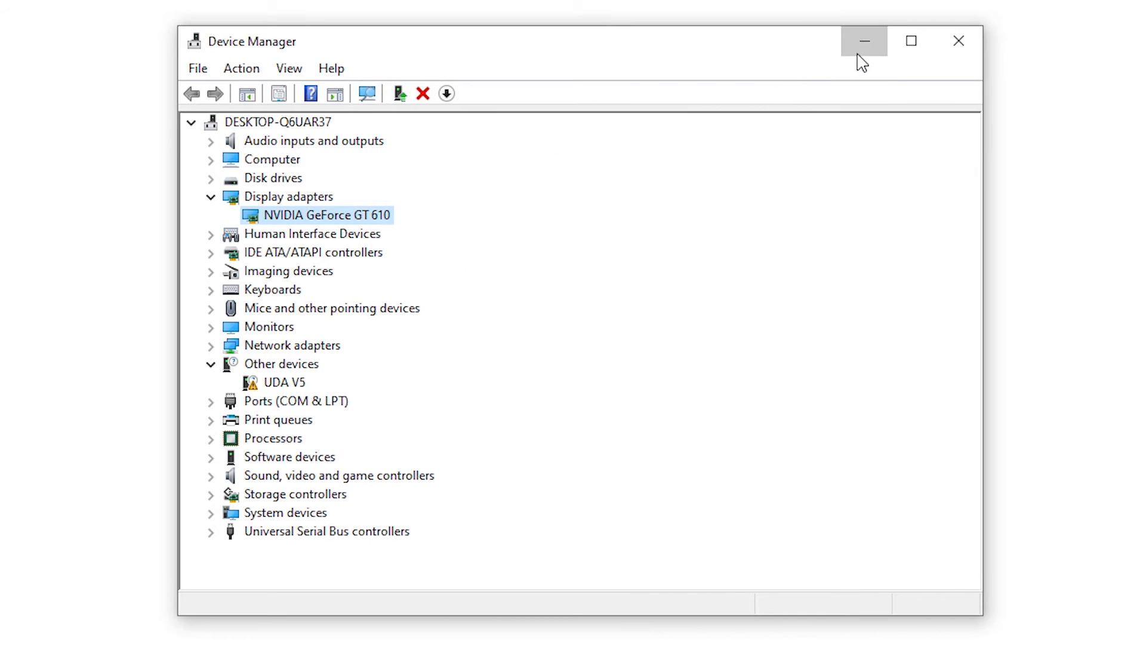
pyautogui.click(866, 40)
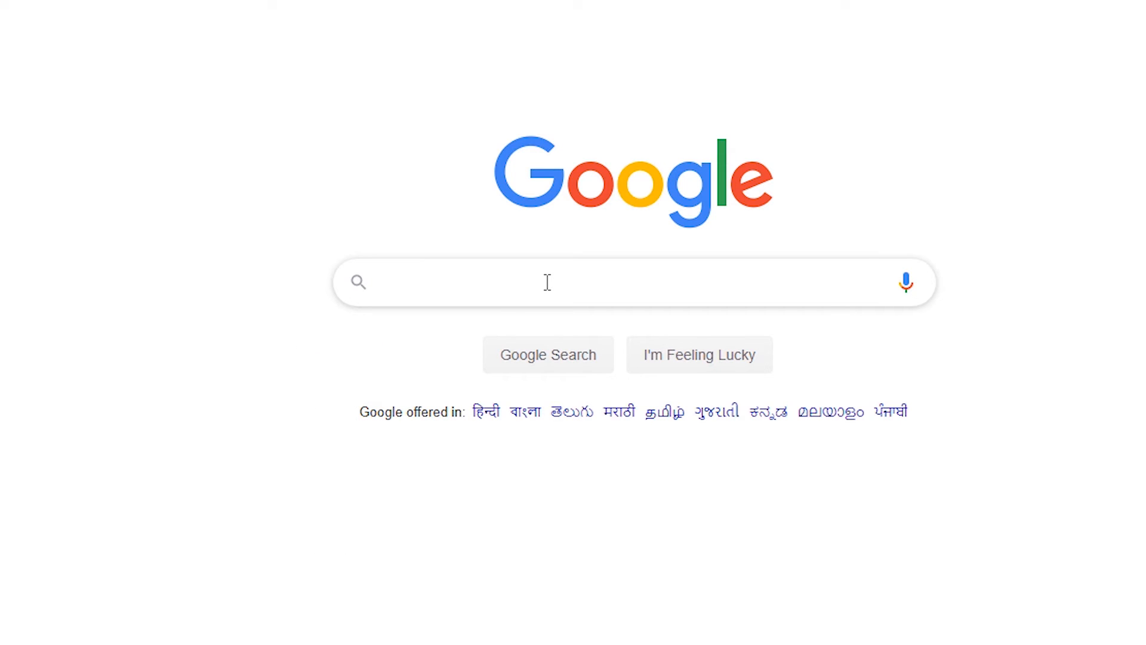
# Google 'nvidia geforce gt 610 drivers windows 7 64-bit'
pyautogui.write('nvidia geforce gt 610 drivers windows 7 64-bit')
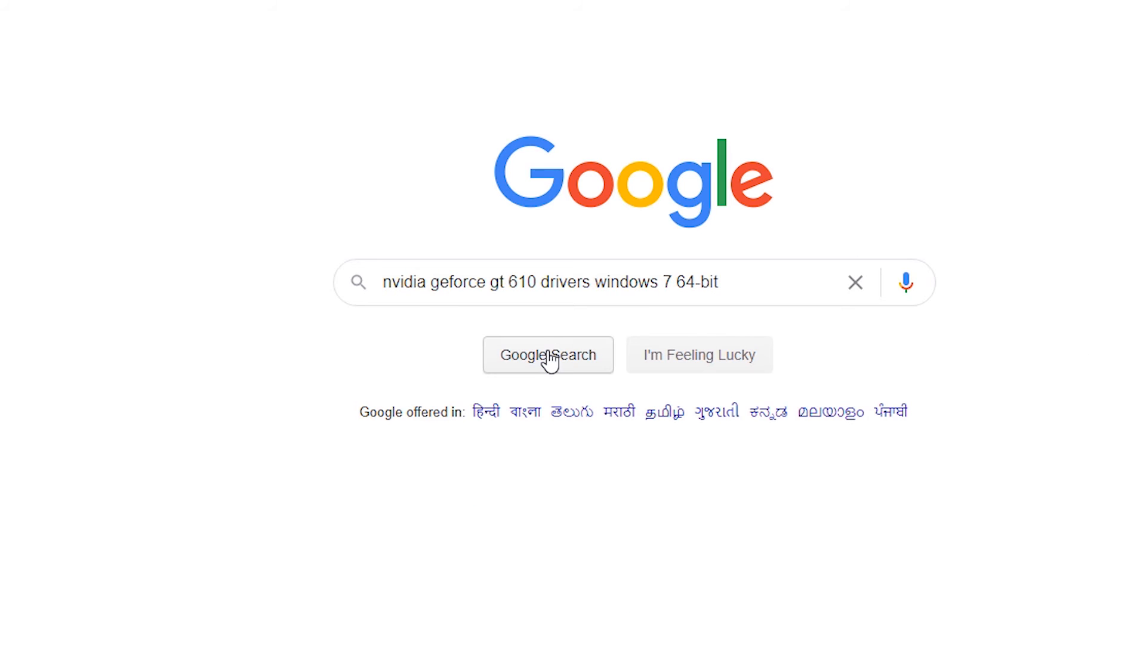
pyautogui.click(548, 355)
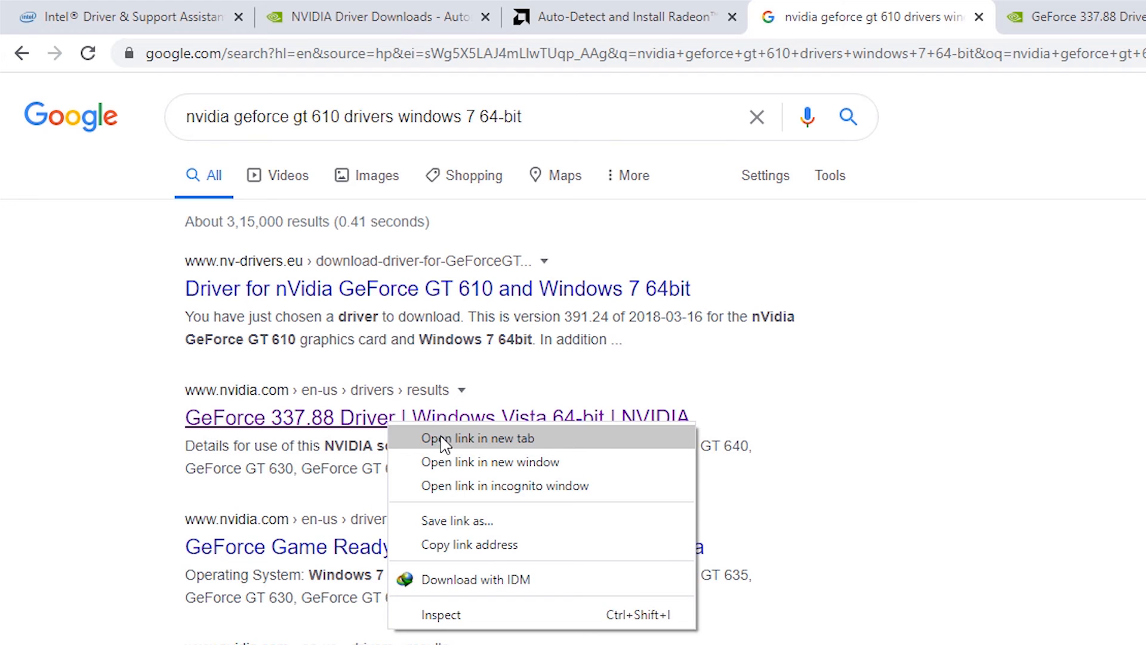
# Scroll the GeForce 337.88 page to Supported Products, then return to the top
pyautogui.click(470, 439)
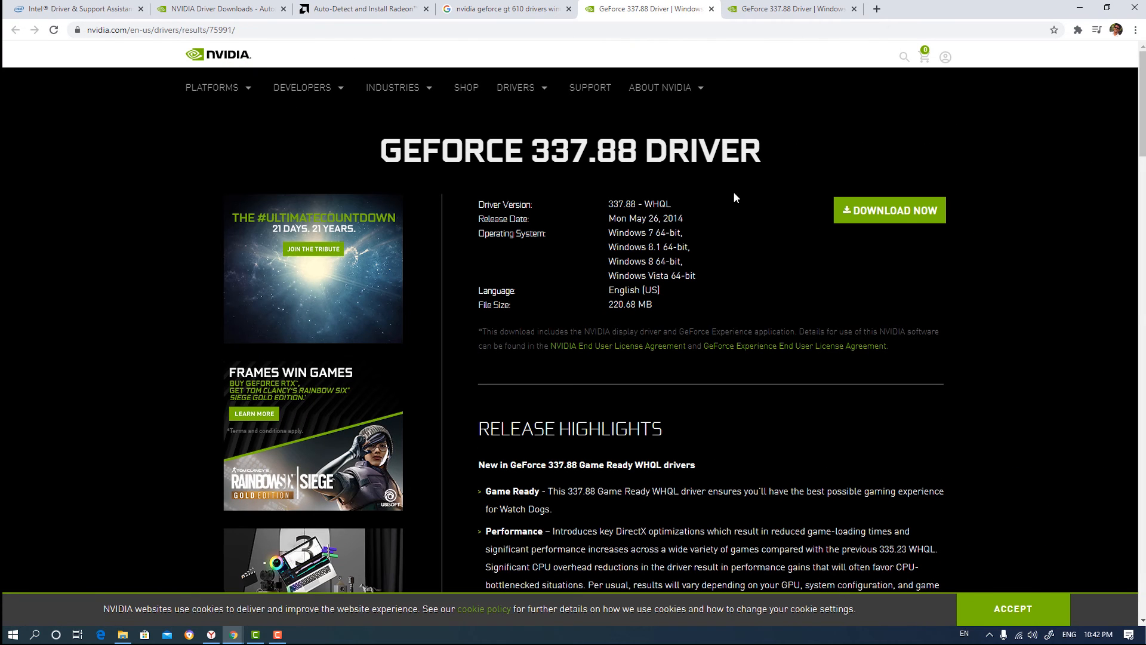
pyautogui.scroll(-3)
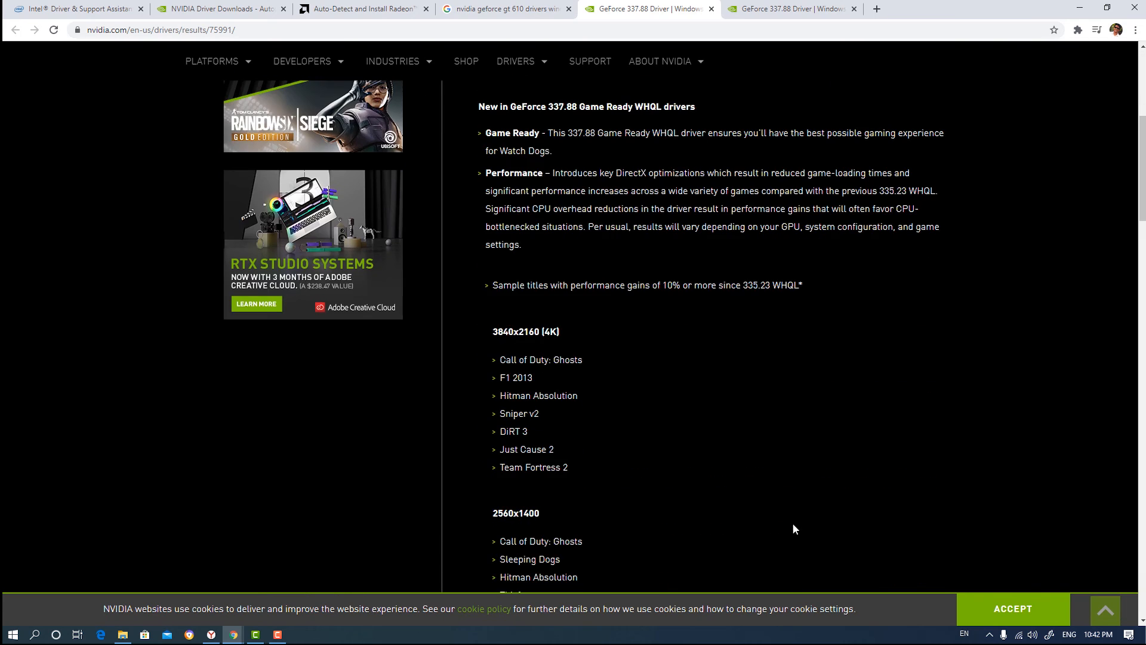
pyautogui.scroll(-3)
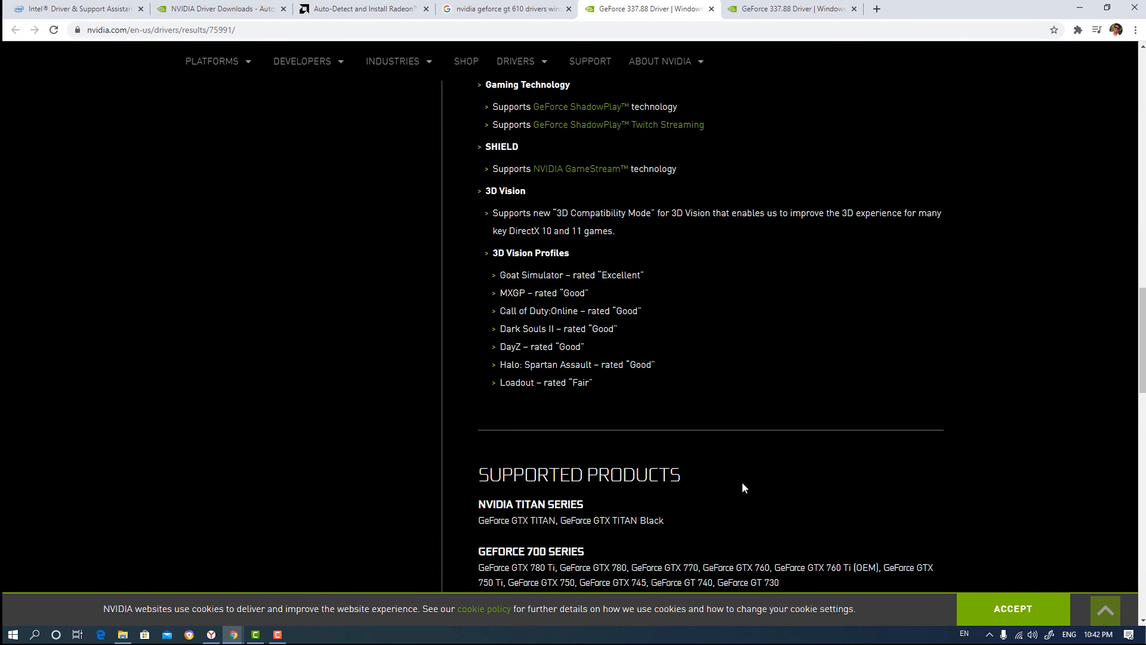
pyautogui.scroll(-3)
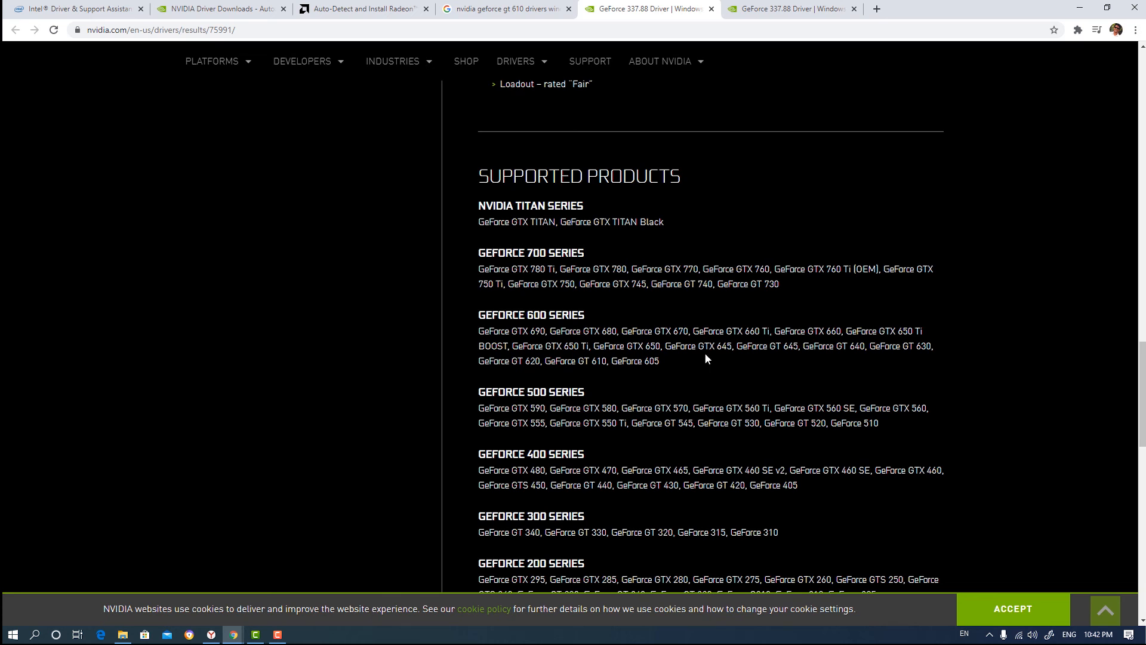
pyautogui.doubleClick(573, 362)
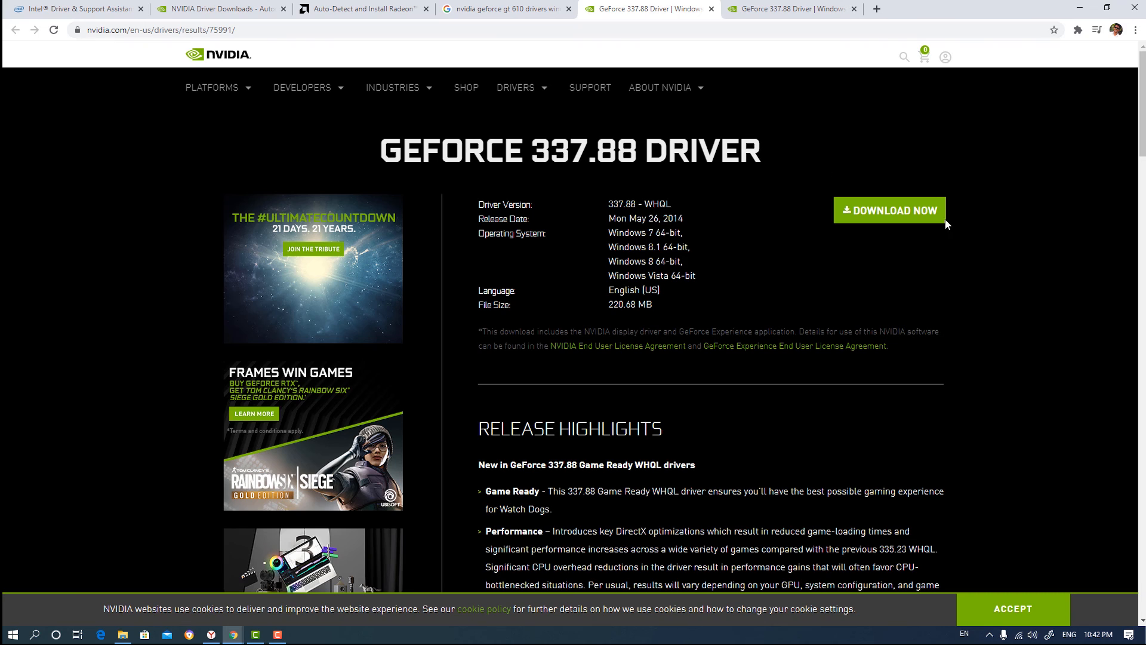
pyautogui.moveTo(808, 157)
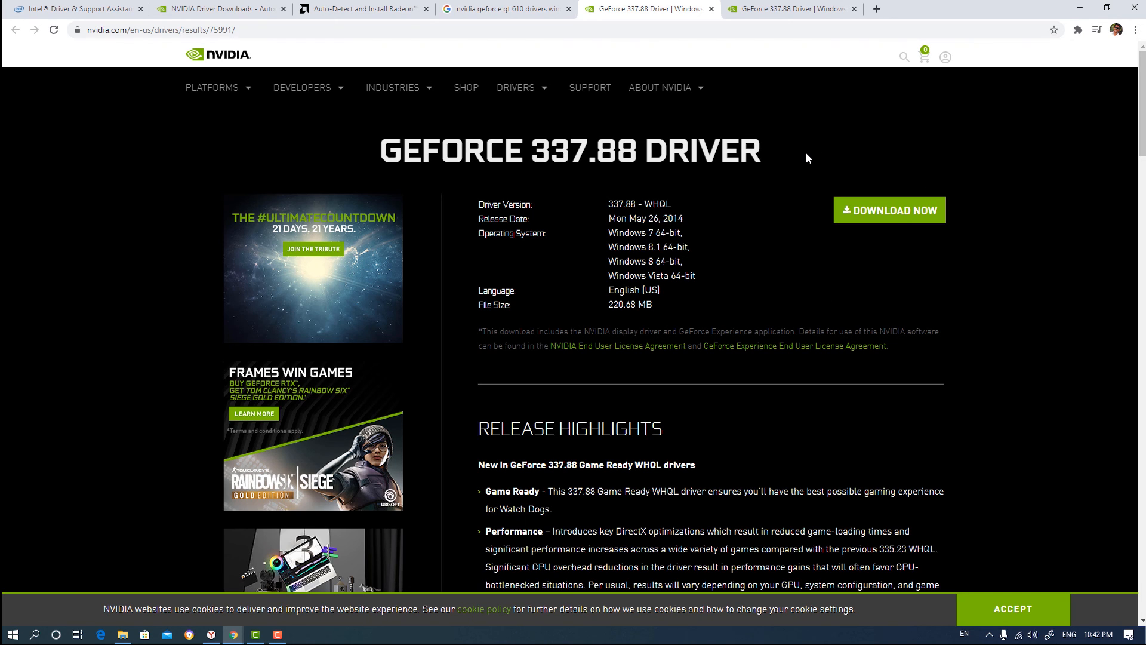